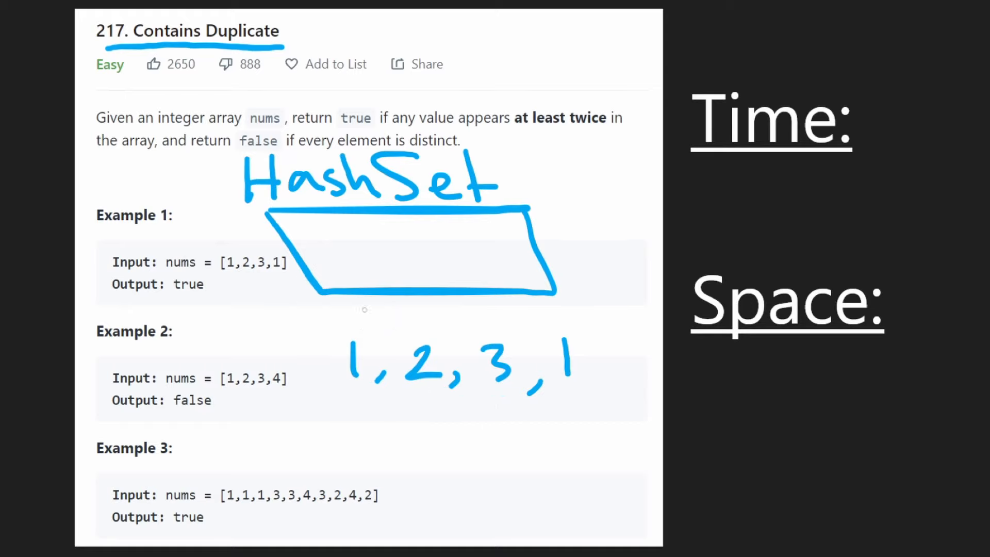
Resize the layout to reveal the Python3 editor with the empty containsDuplicate starter method.
{"action": "left_click_drag", "start_coordinate": [321, 234], "coordinate": [341, 271]}
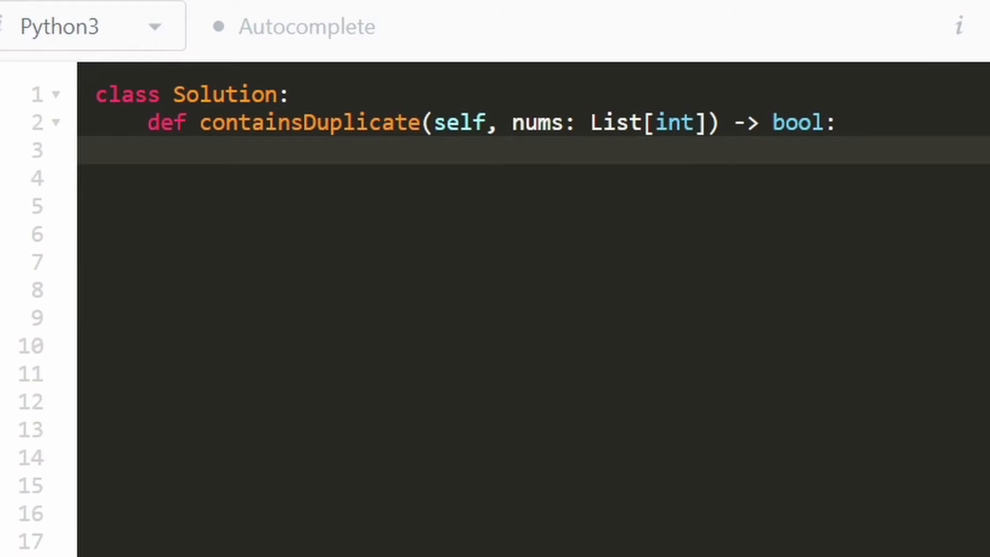
Initialize an empty set with hashset = set().
{"action": "type", "text": "hash"}
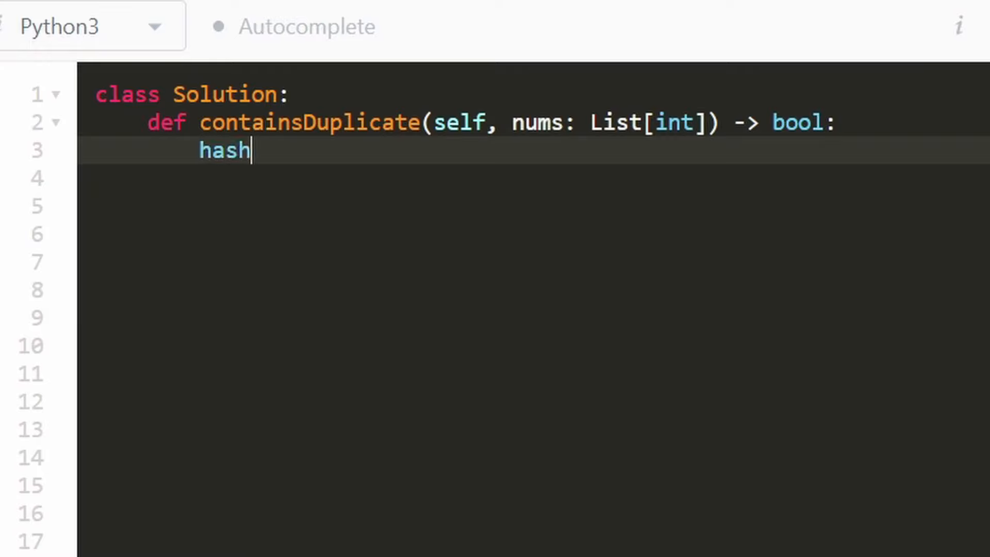
{"action": "type", "text": "set ="}
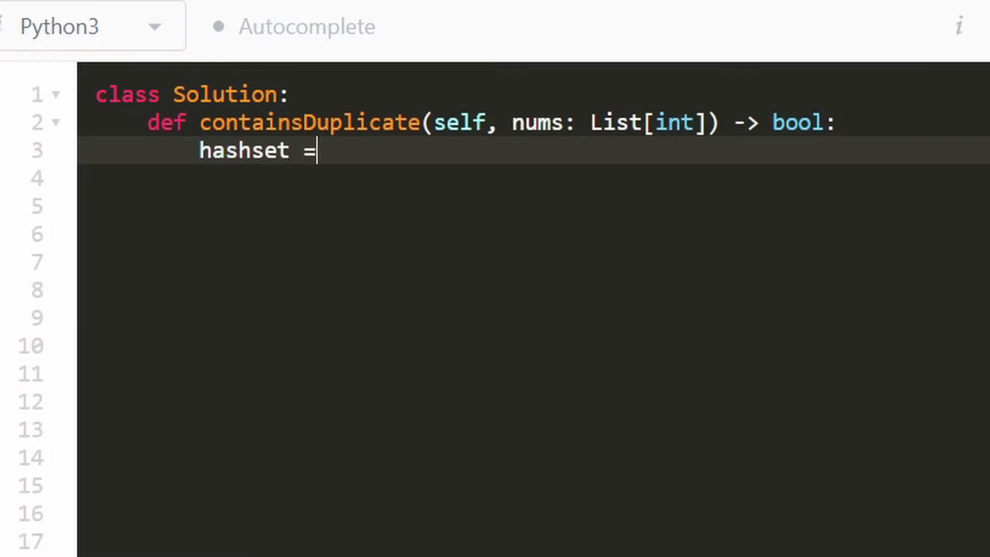
{"action": "type", "text": "set"}
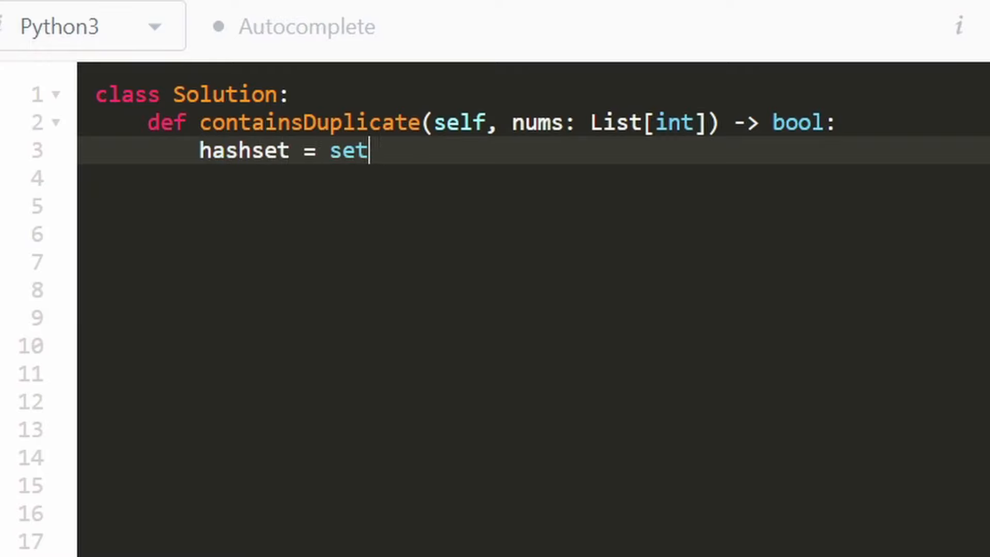
{"action": "type", "text": "()"}
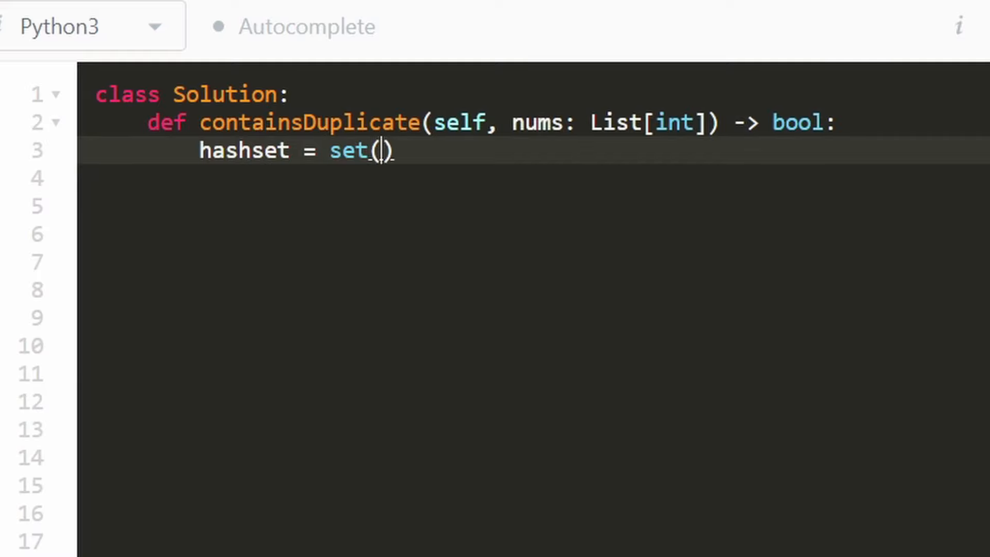
Add a for n in nums: loop that calls hashset.add(n).
{"action": "type", "text": "f"}
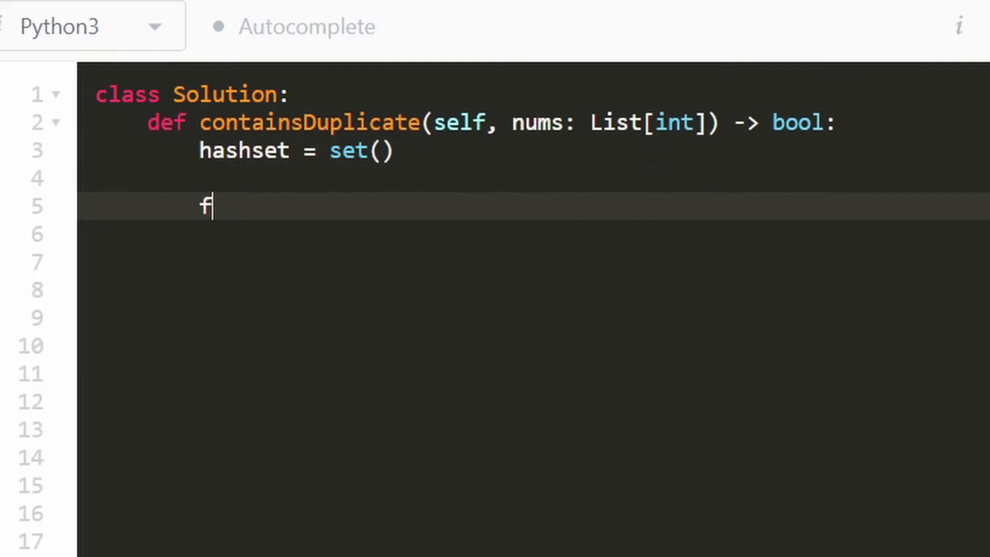
{"action": "type", "text": "or"}
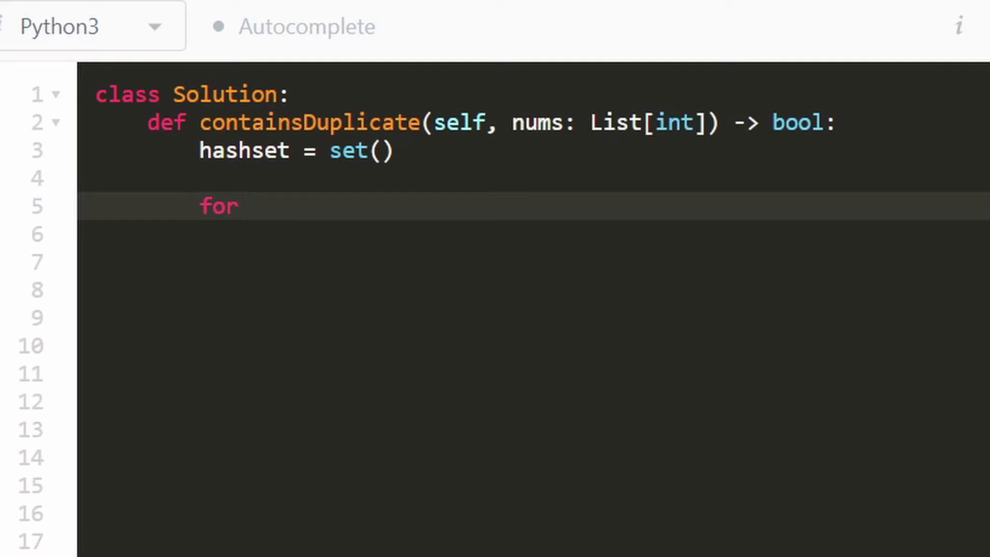
{"action": "type", "text": "n in"}
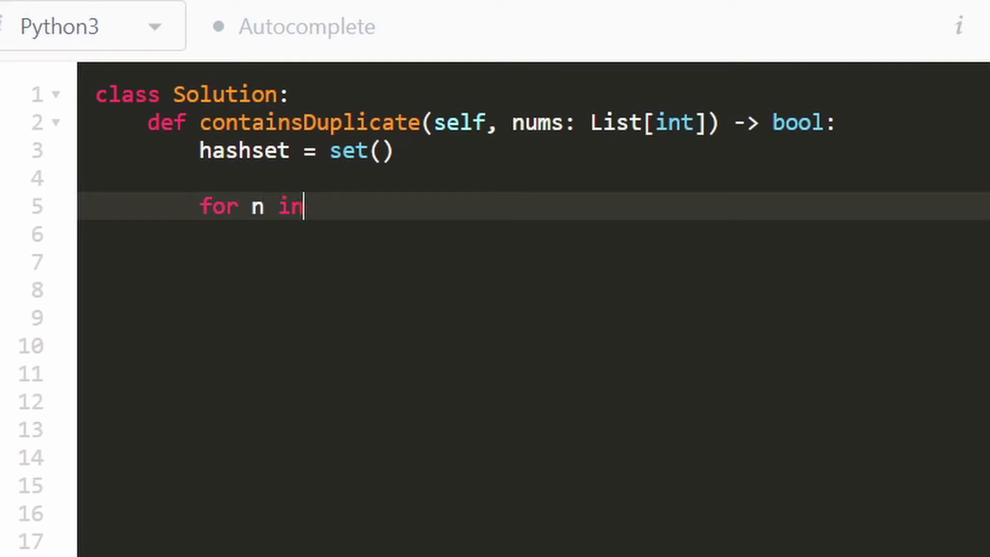
{"action": "type", "text": "nums:"}
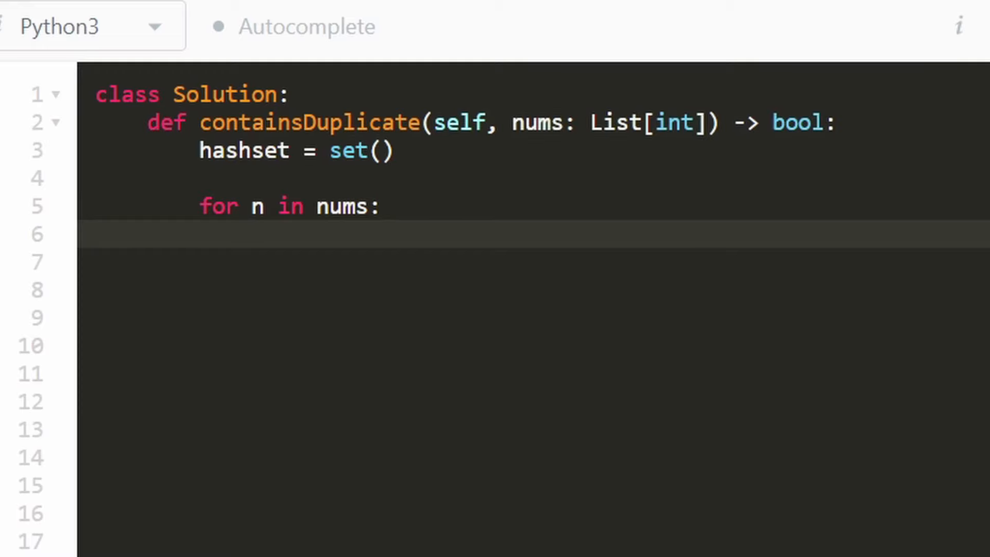
{"action": "type", "text": "hashse"}
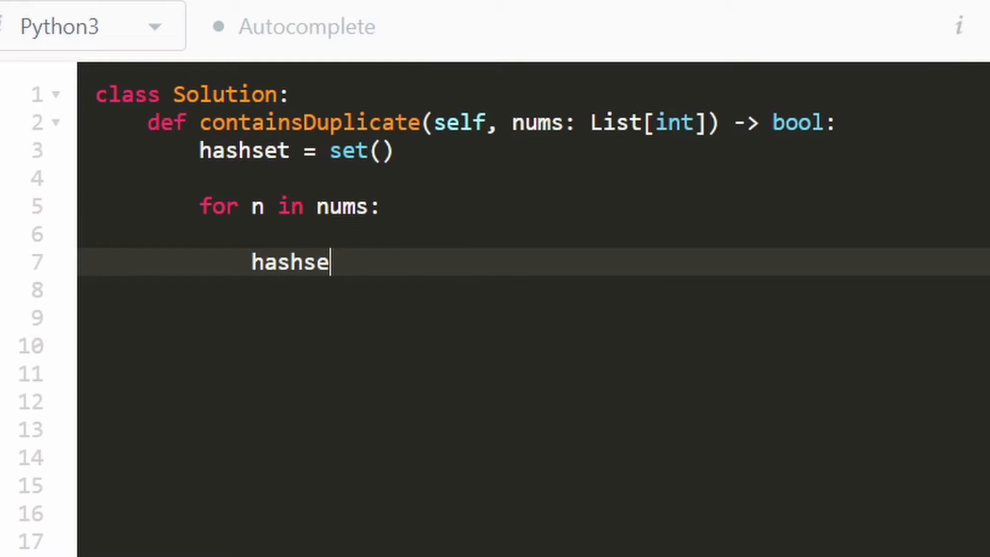
{"action": "type", "text": "t.add(n)"}
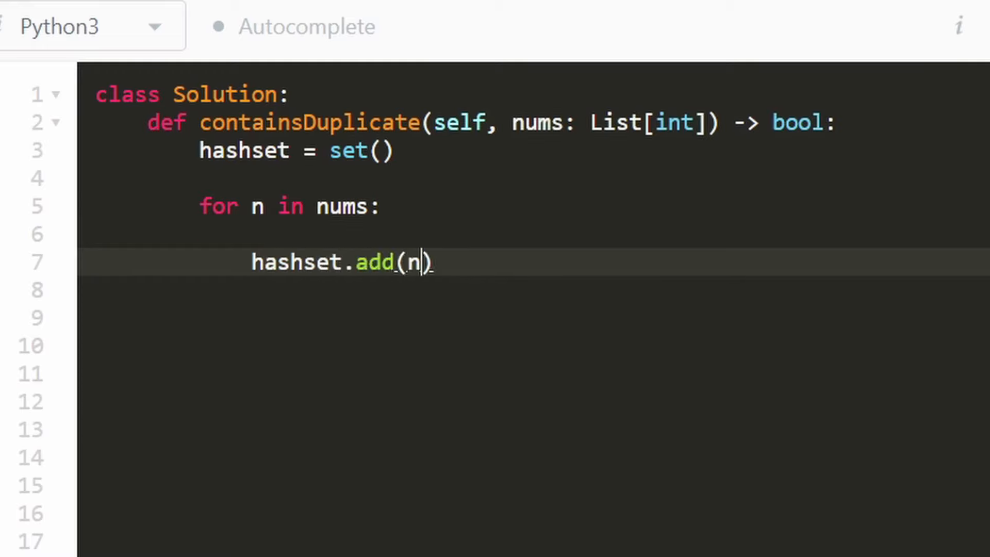
{"action": "mouse_move", "coordinate": [57, 206]}
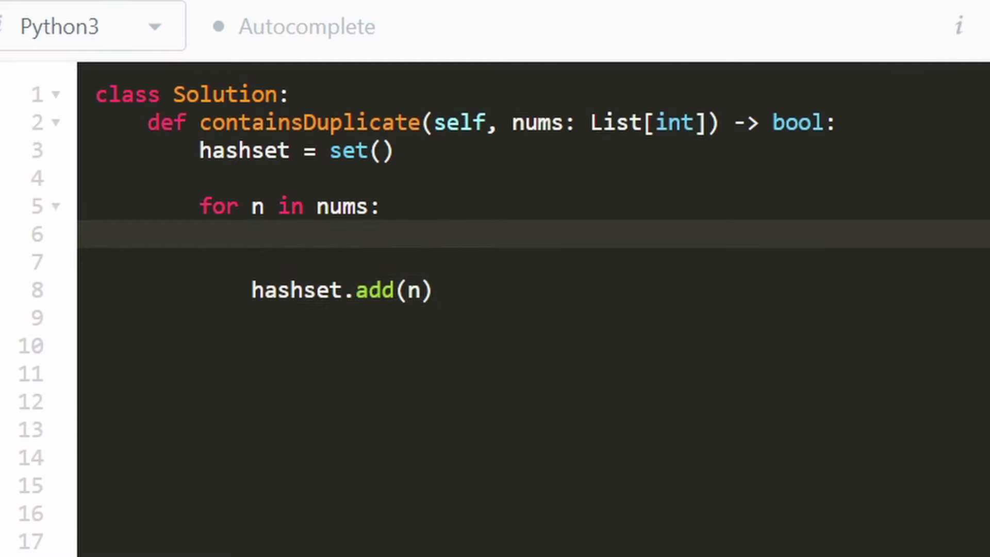
Return True inside the loop when n is already in hashset, removing the blank line.
{"action": "type", "text": "if"}
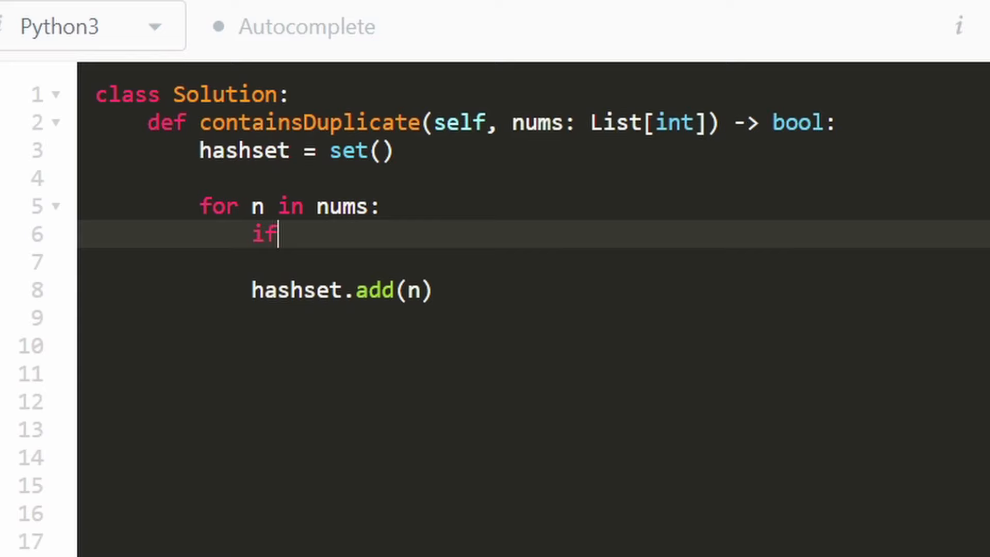
{"action": "type", "text": "n"}
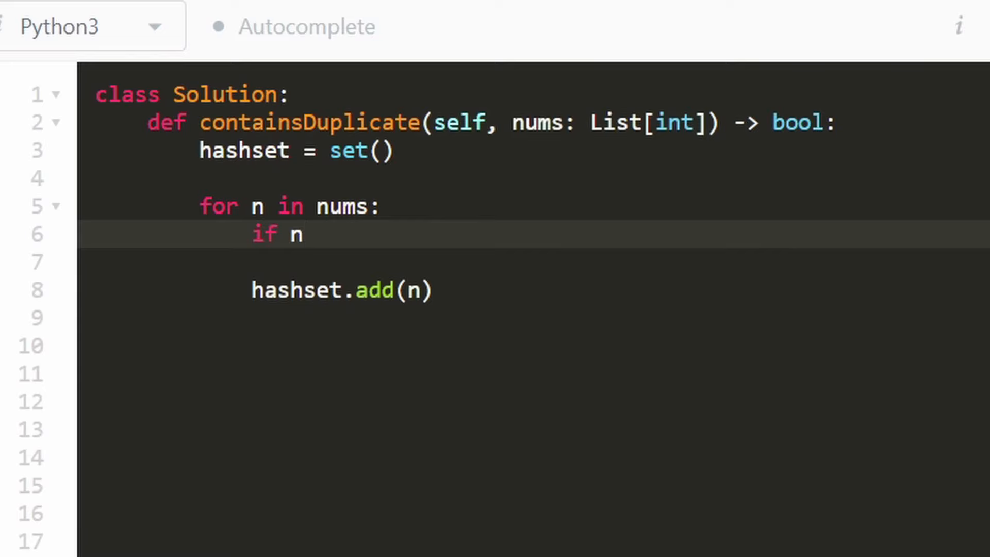
{"action": "type", "text": "in hashs"}
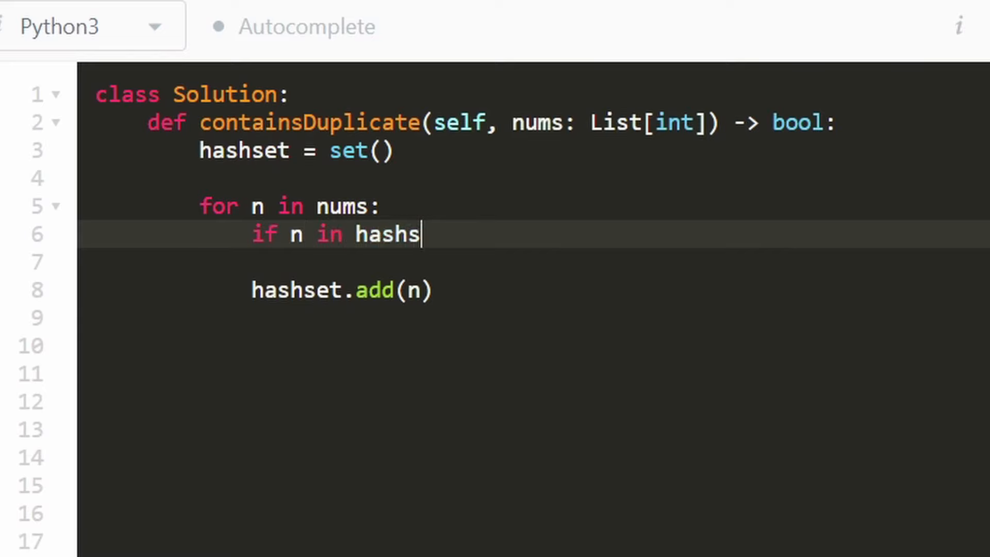
{"action": "type", "text": "et:"}
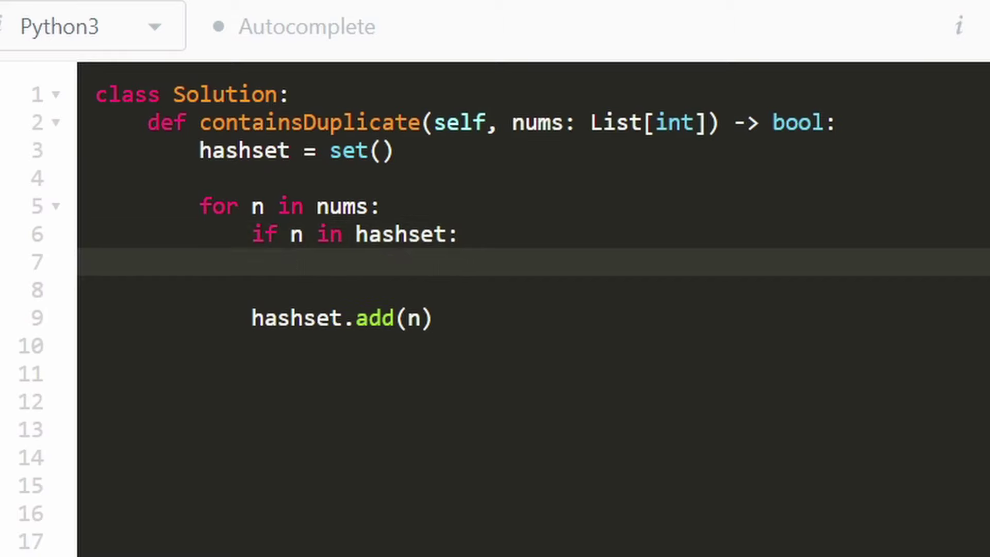
{"action": "type", "text": "return"}
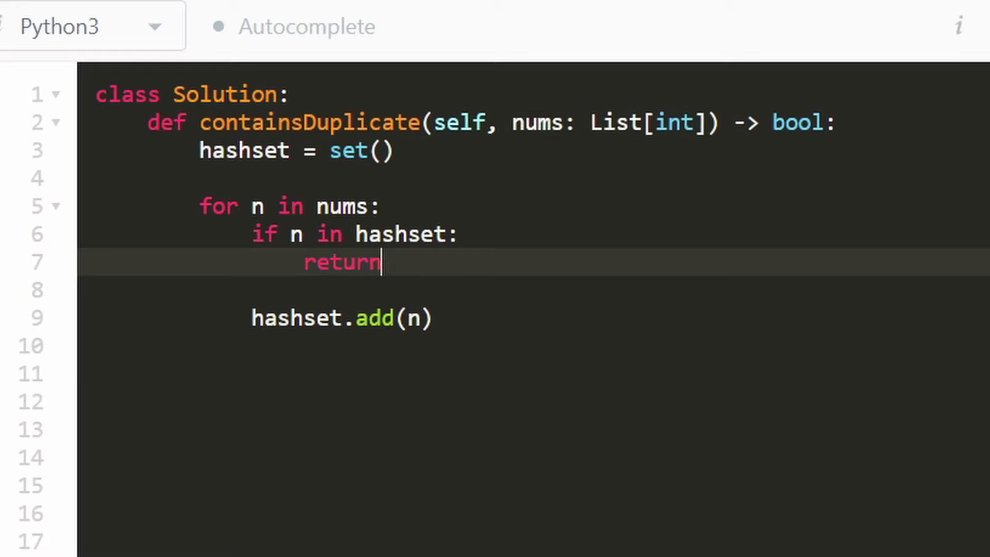
{"action": "type", "text": "True"}
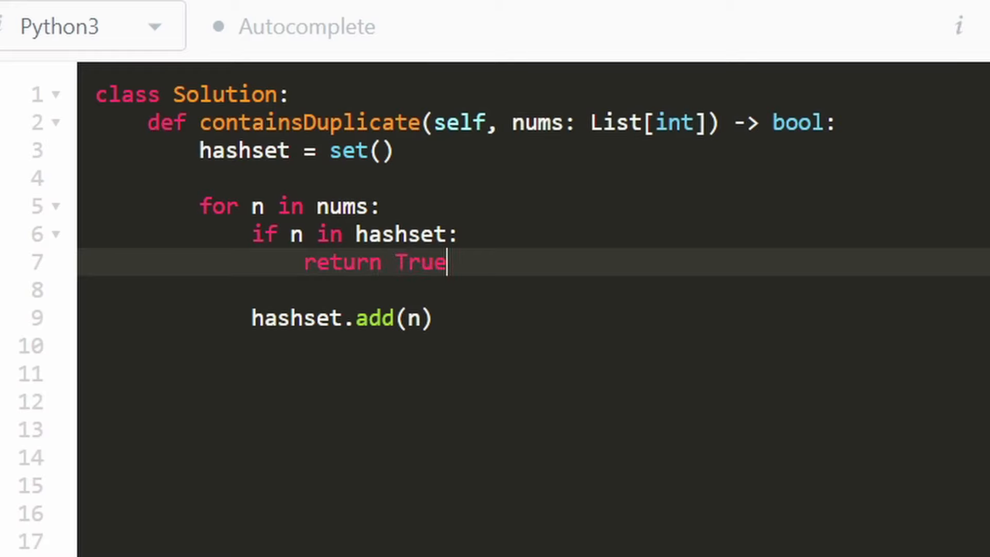
{"action": "key", "text": "Backspace"}
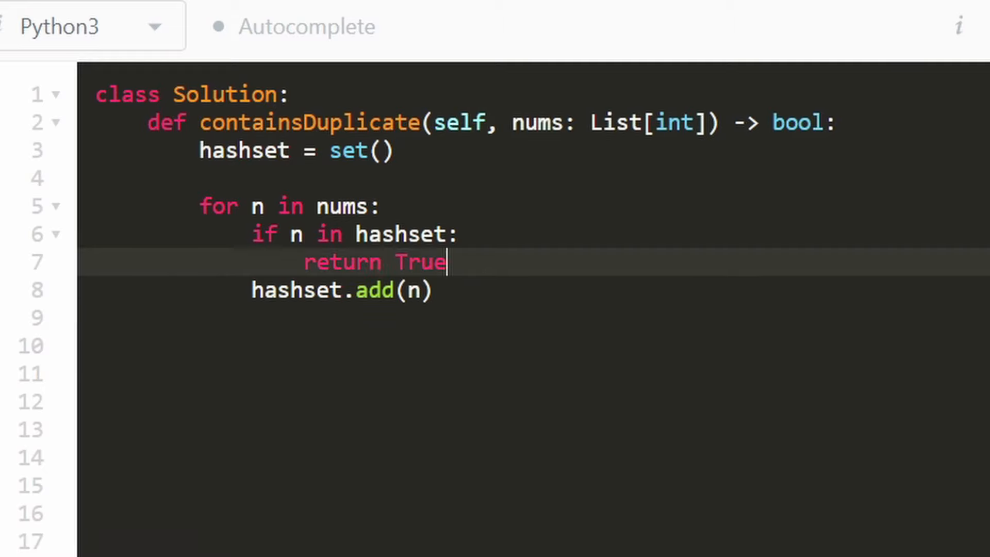
Add return False after the loop ends.
{"action": "left_click", "coordinate": [340, 290]}
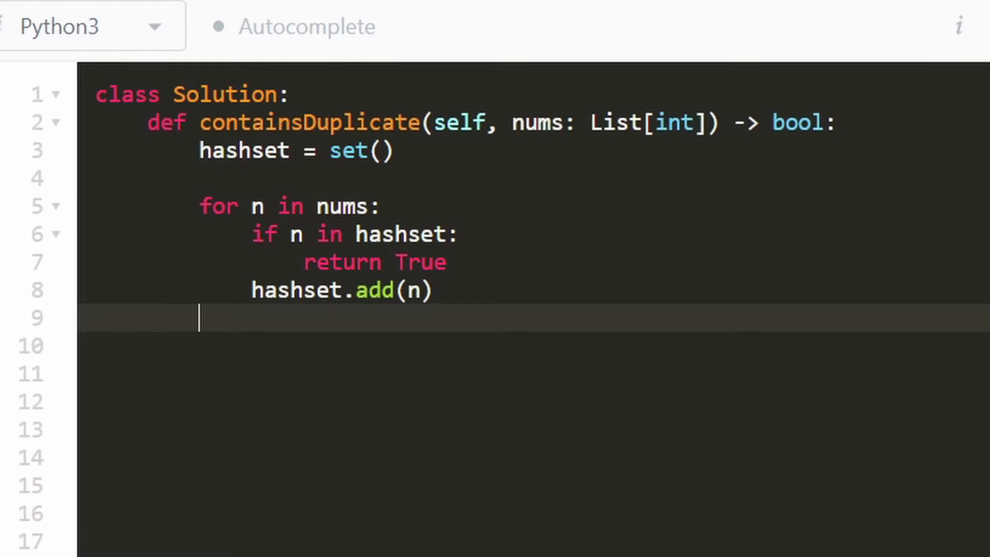
{"action": "type", "text": "re"}
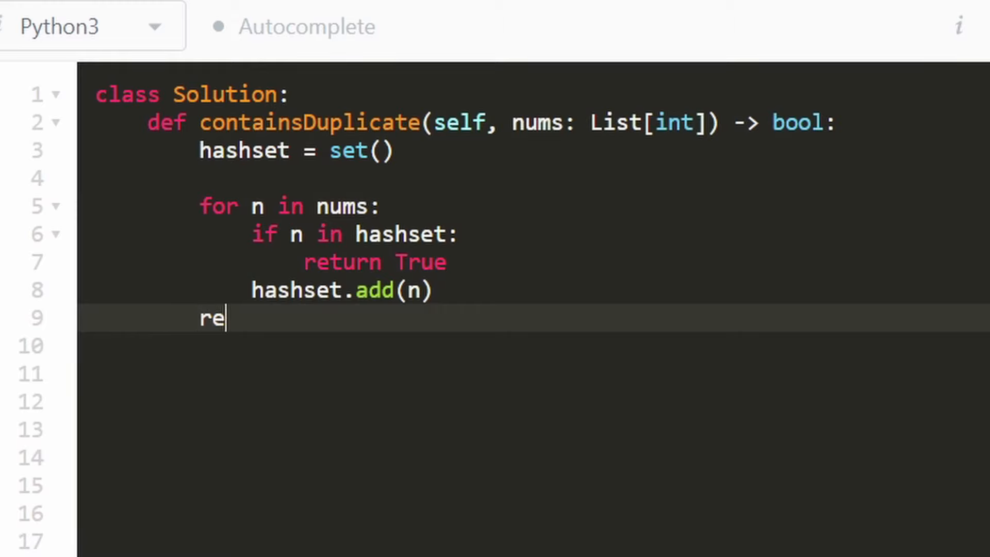
{"action": "type", "text": "turn Fal"}
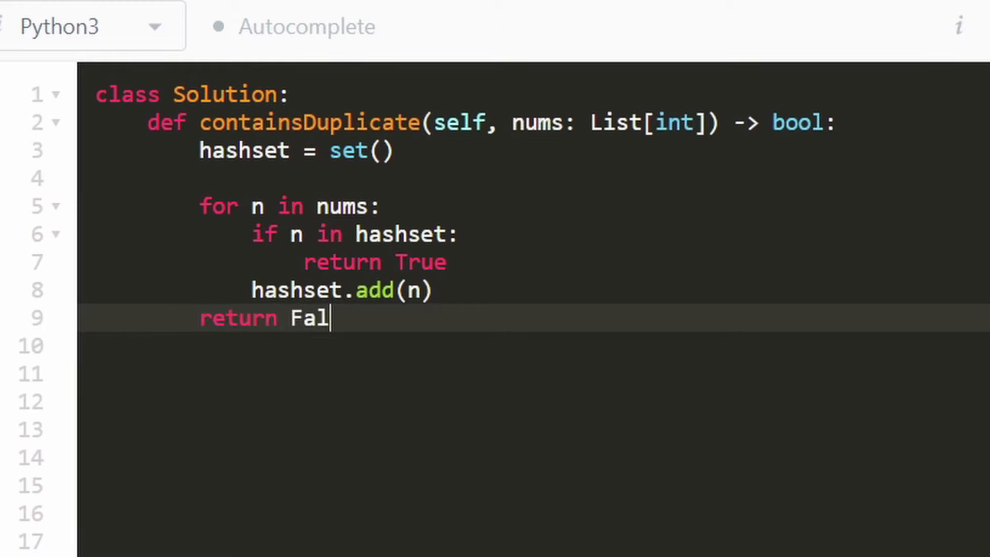
{"action": "type", "text": "se"}
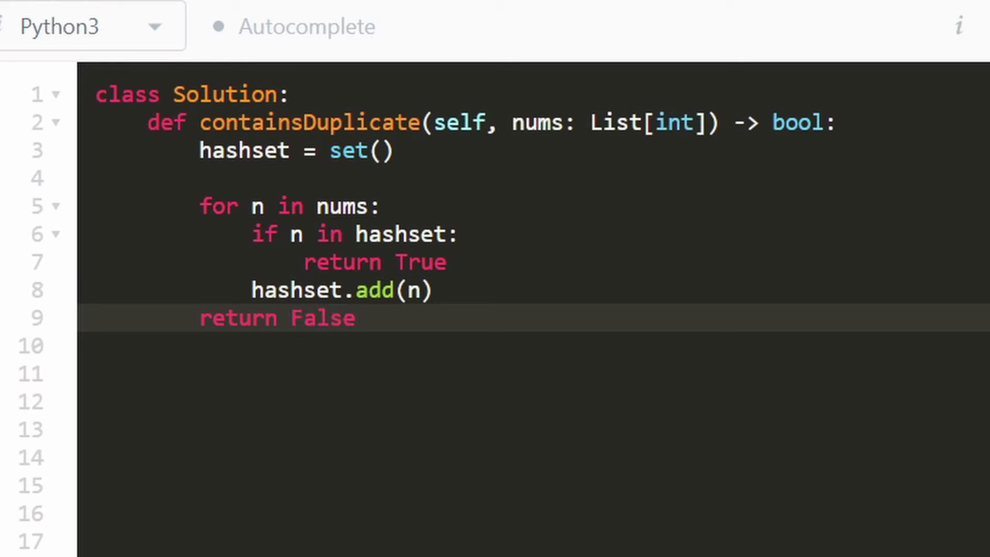
{"action": "left_click", "coordinate": [355, 318]}
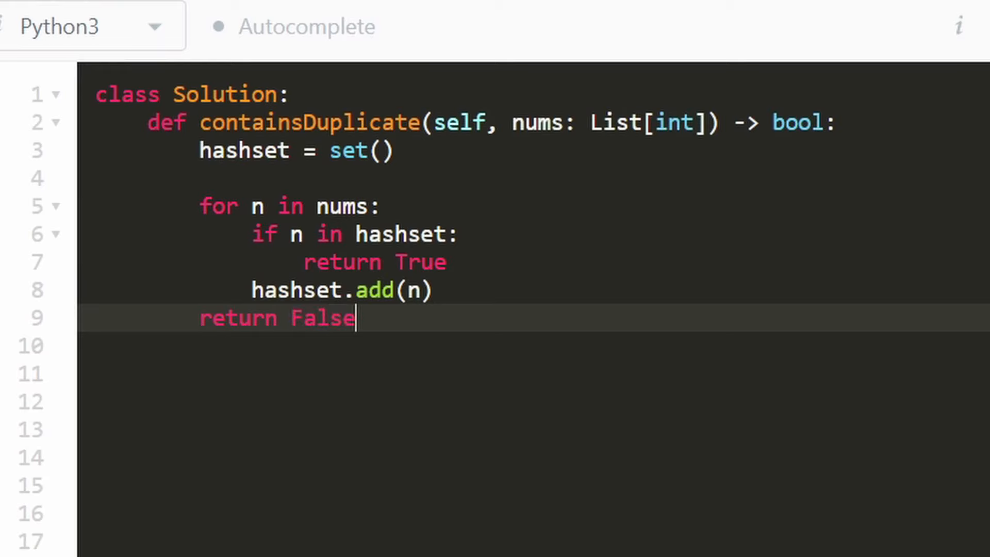